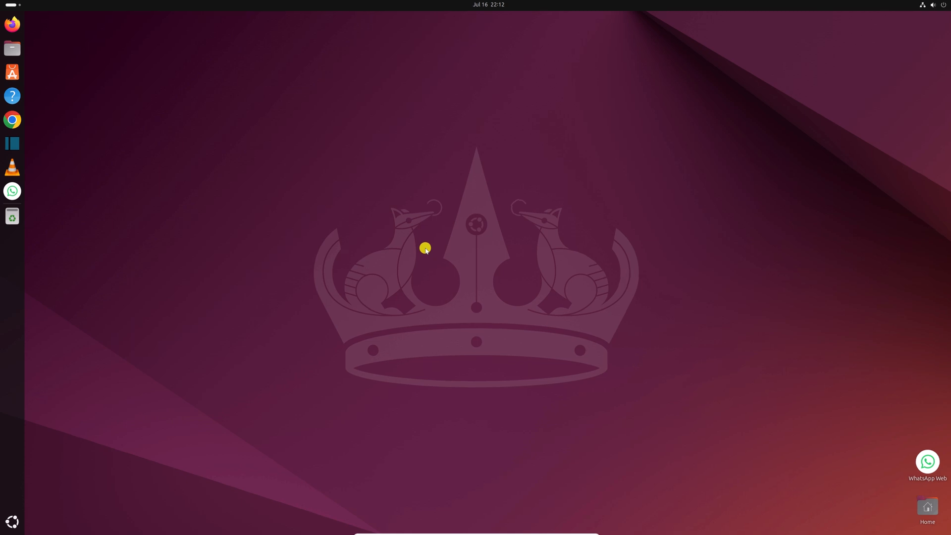
Show the grid of all installed applications from the dock.
left_click(12, 522)
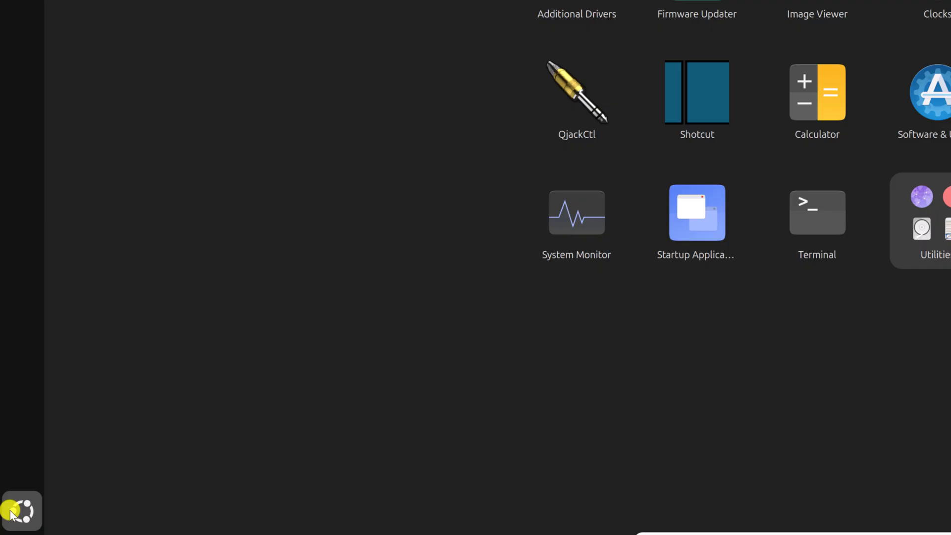
left_click(22, 511)
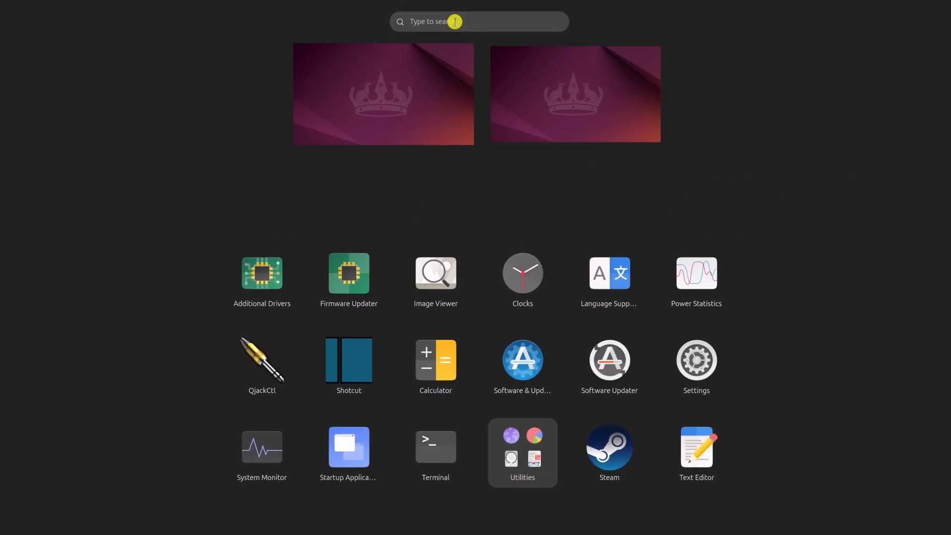
mouse_move(262, 447)
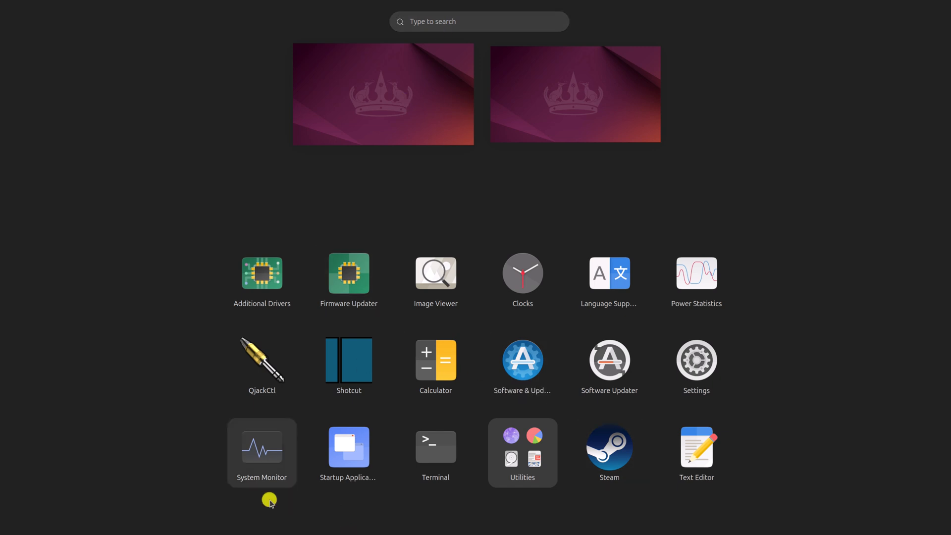
mouse_move(436, 464)
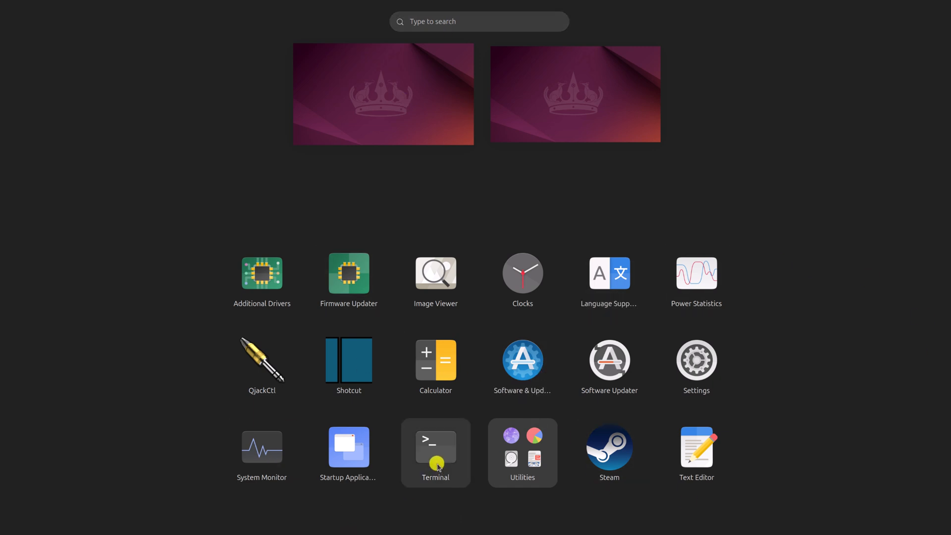
Launch Terminal and run 'sudo apt update' to refresh the package lists.
left_click(435, 453)
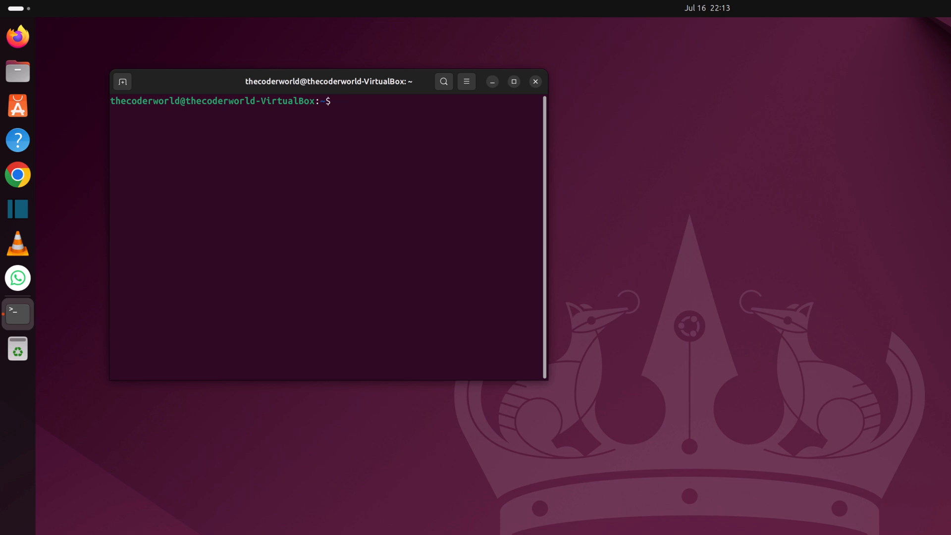
type("sudo")
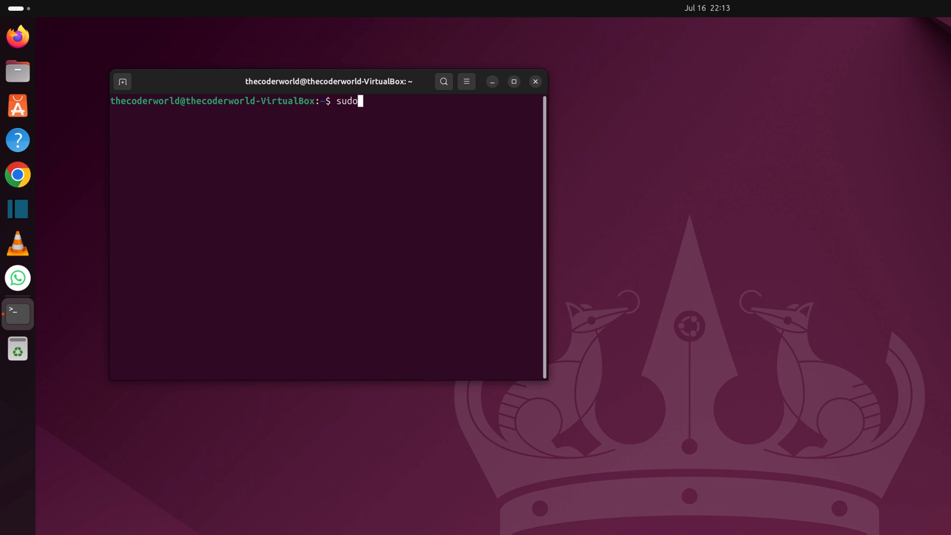
type("apt update")
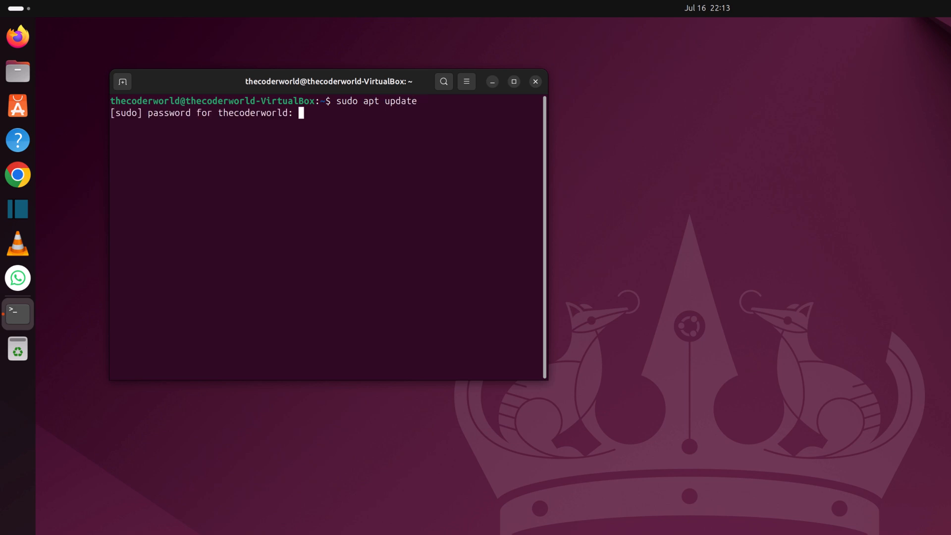
key("Enter")
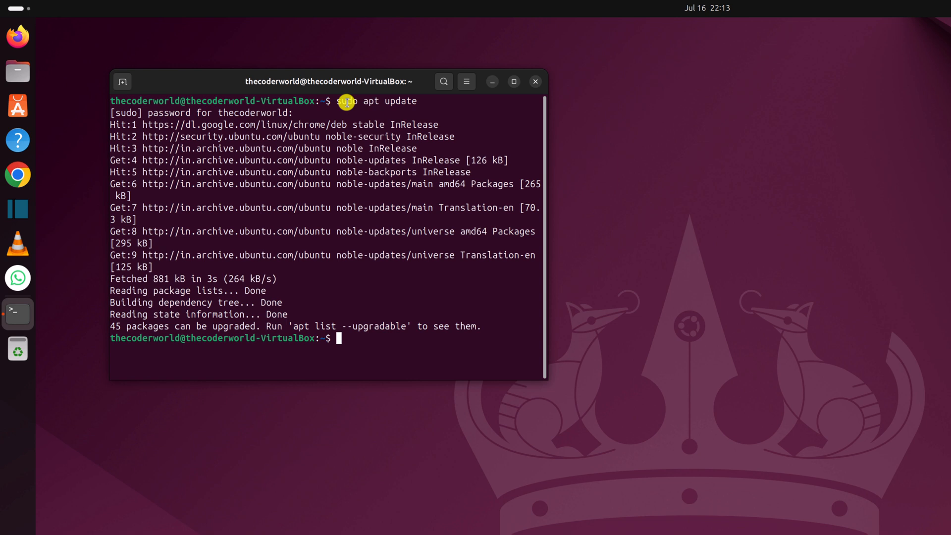
Run 'sudo apt-get install gimp' and confirm with 'y' to install GIMP and its 28 packages.
type("sudo apt-get install")
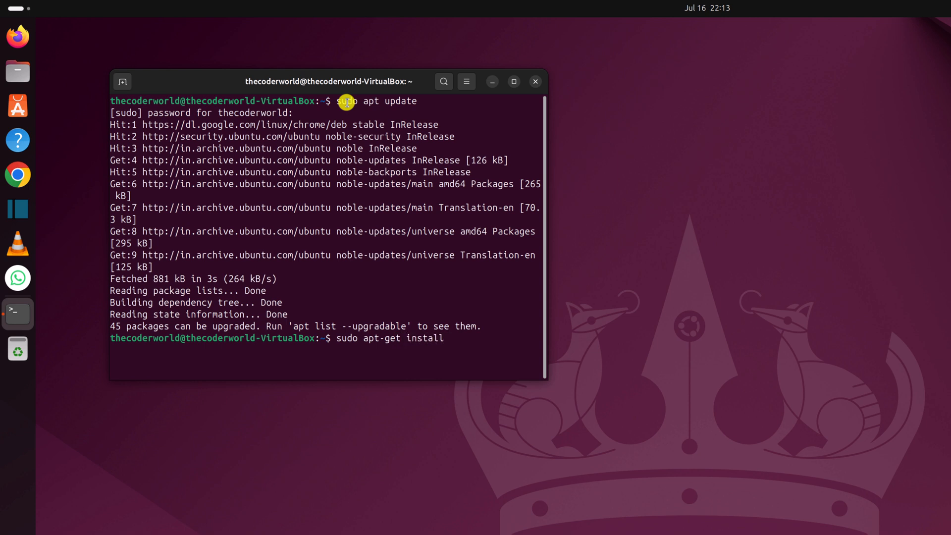
type("gimp")
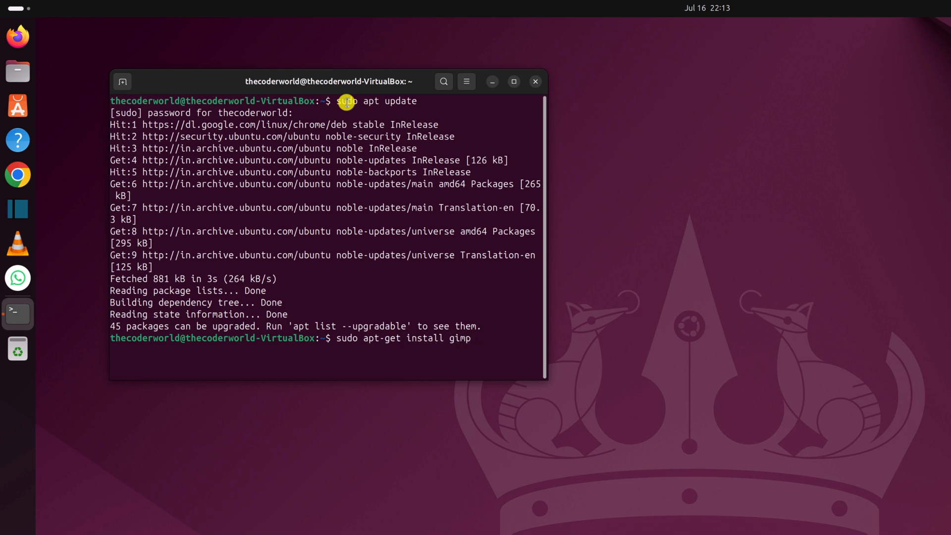
key("Return")
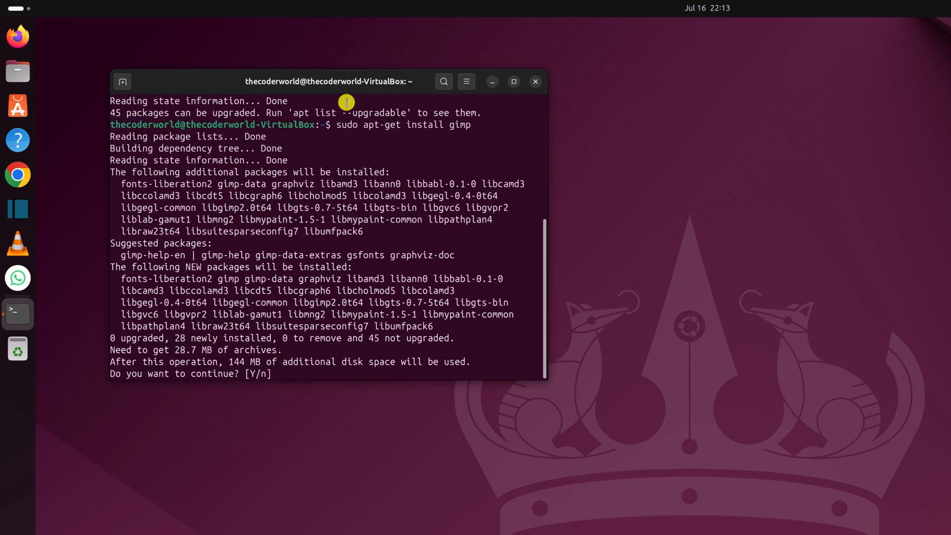
type("y")
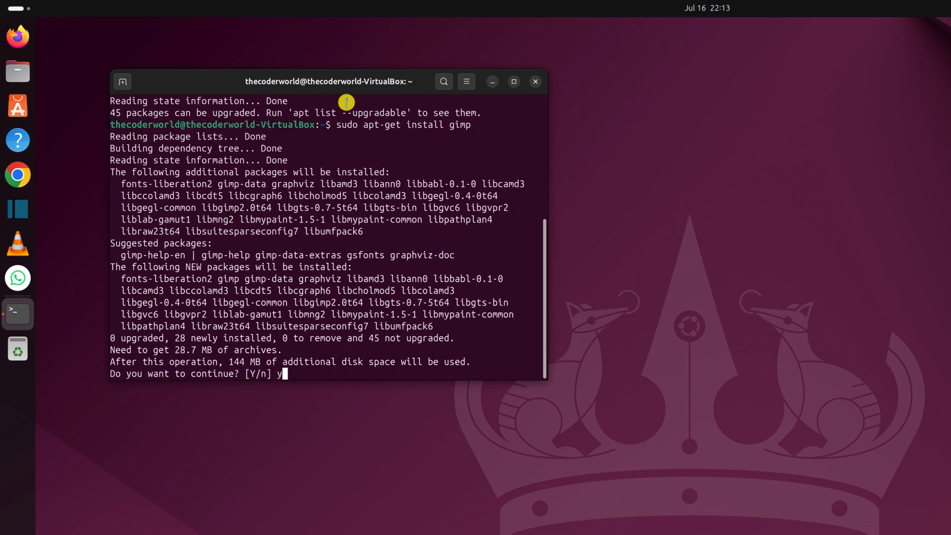
key("Return")
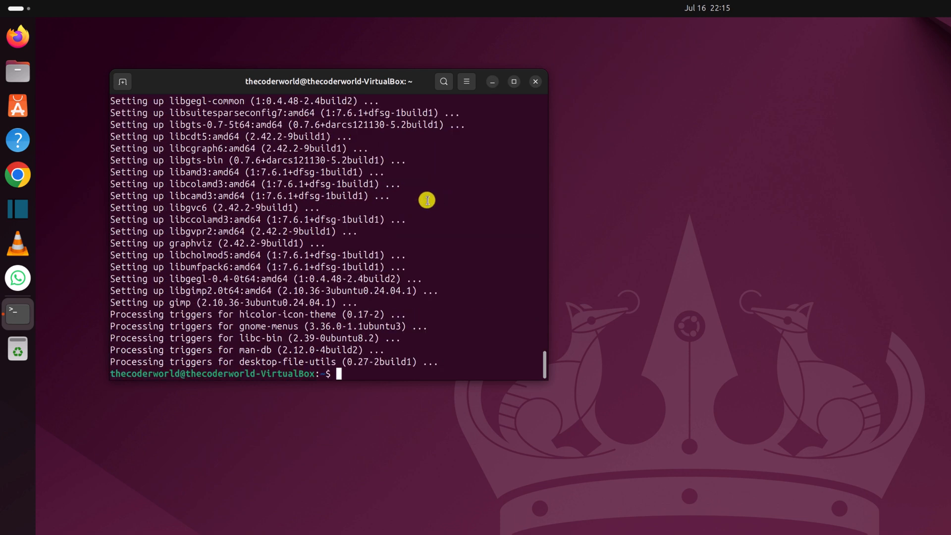
mouse_move(491, 81)
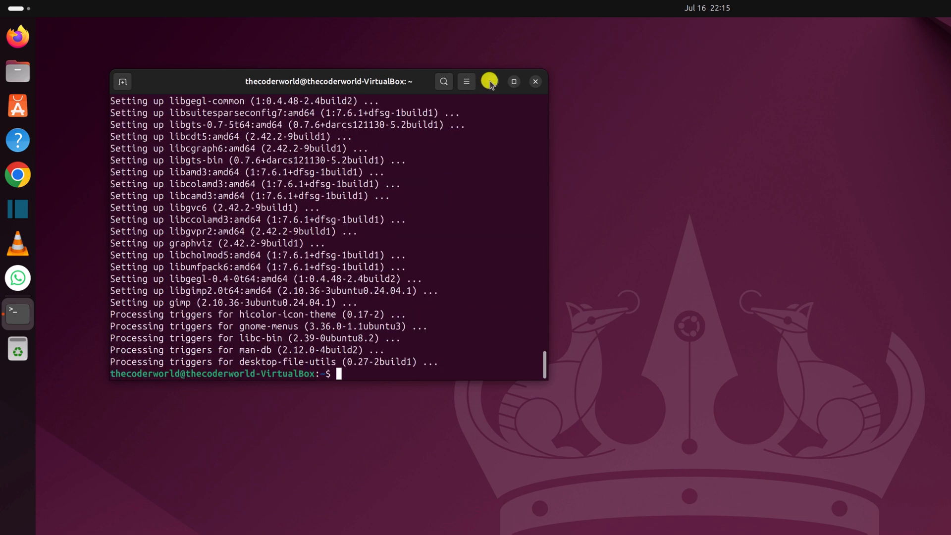
Minimize the Terminal window to leave the desktop clear.
left_click(512, 82)
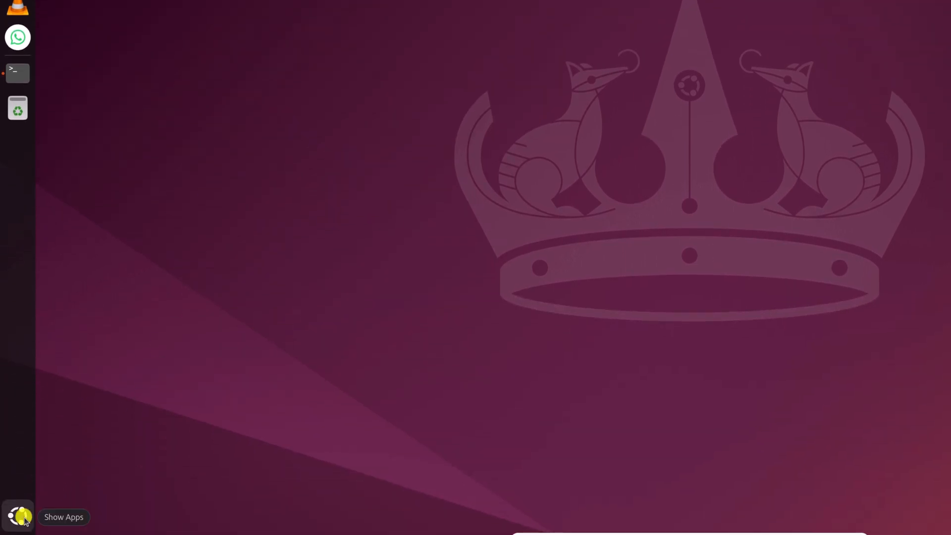
left_click(18, 516)
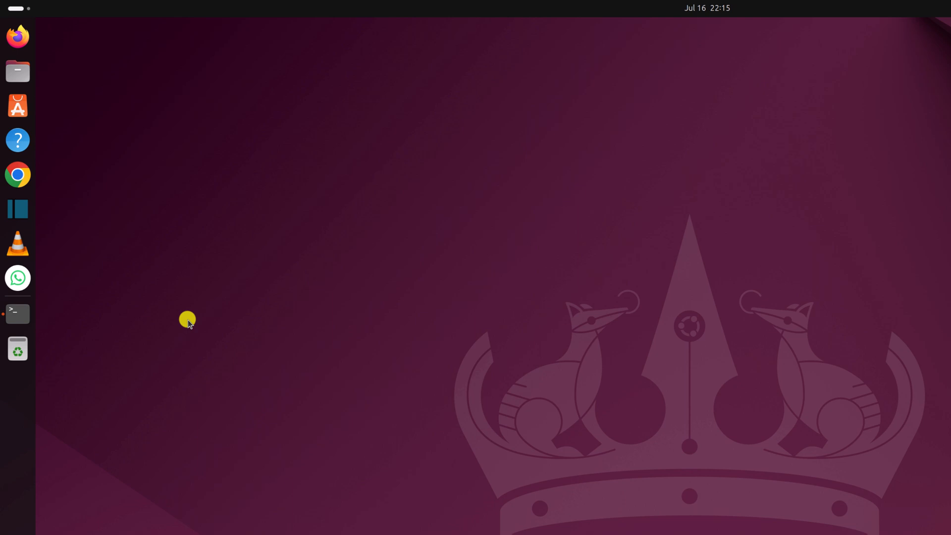
mouse_move(17, 71)
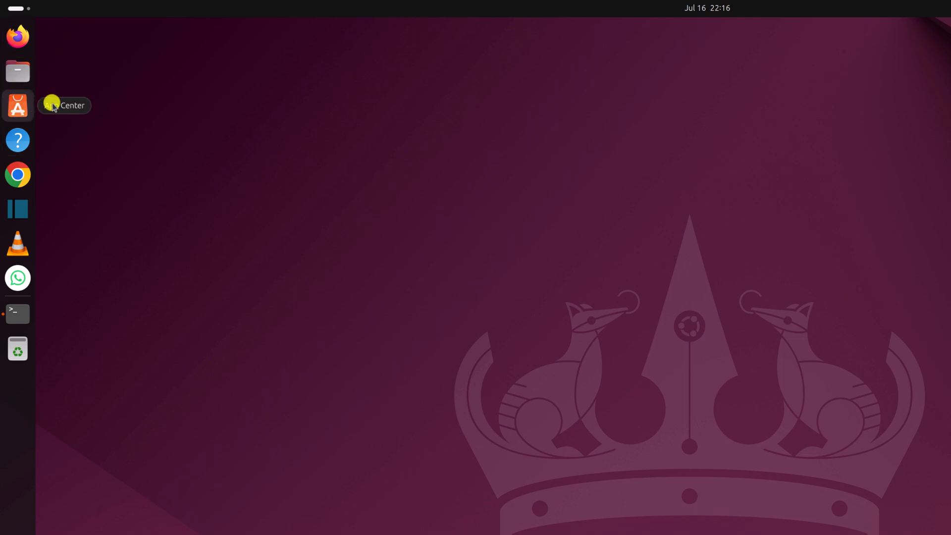
left_click(17, 106)
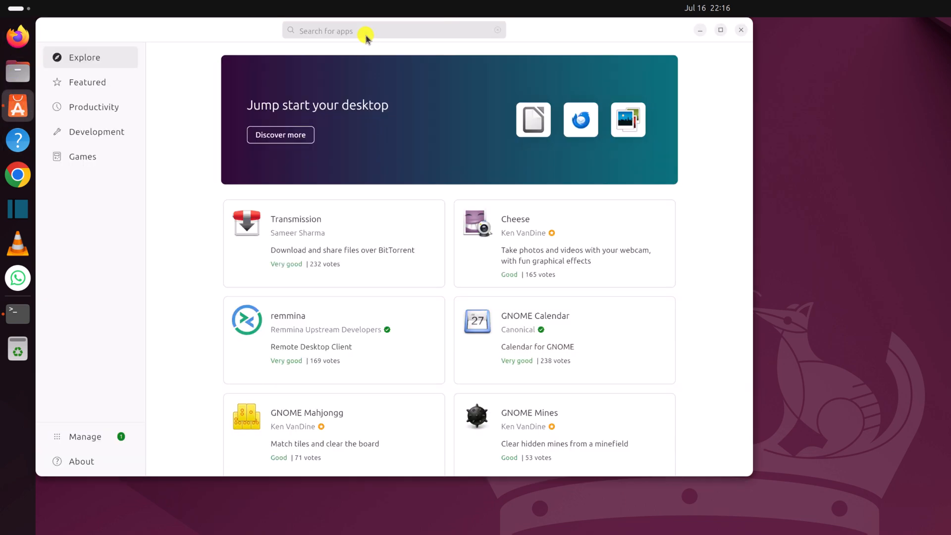
type("gimp")
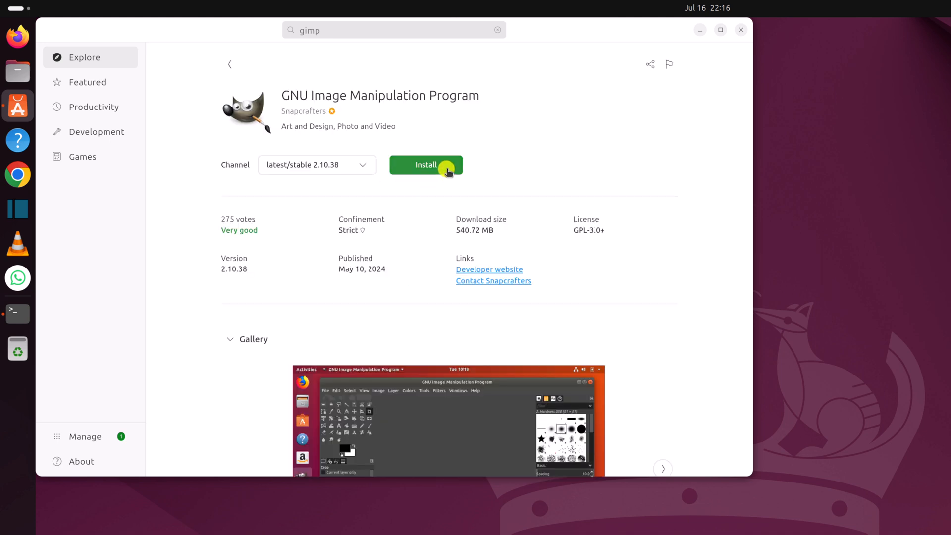
left_click(720, 30)
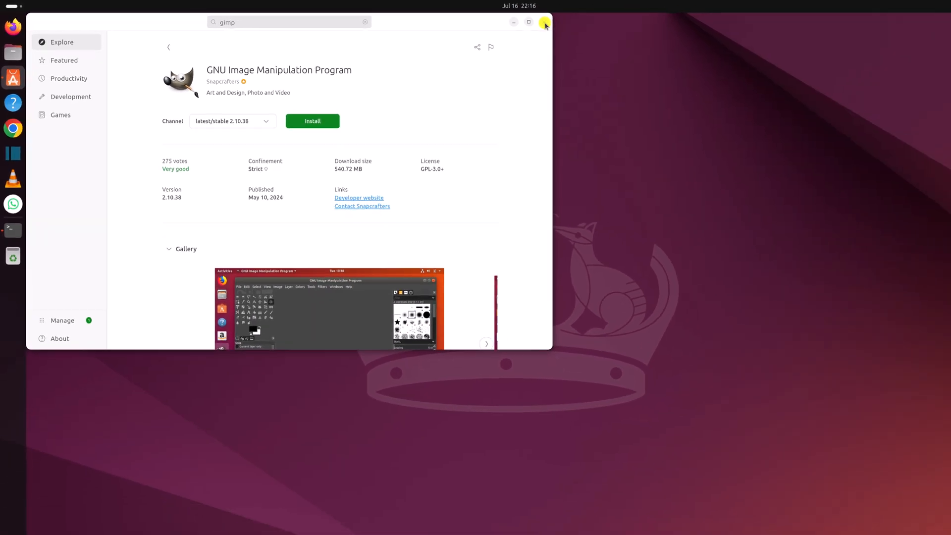
left_click(544, 23)
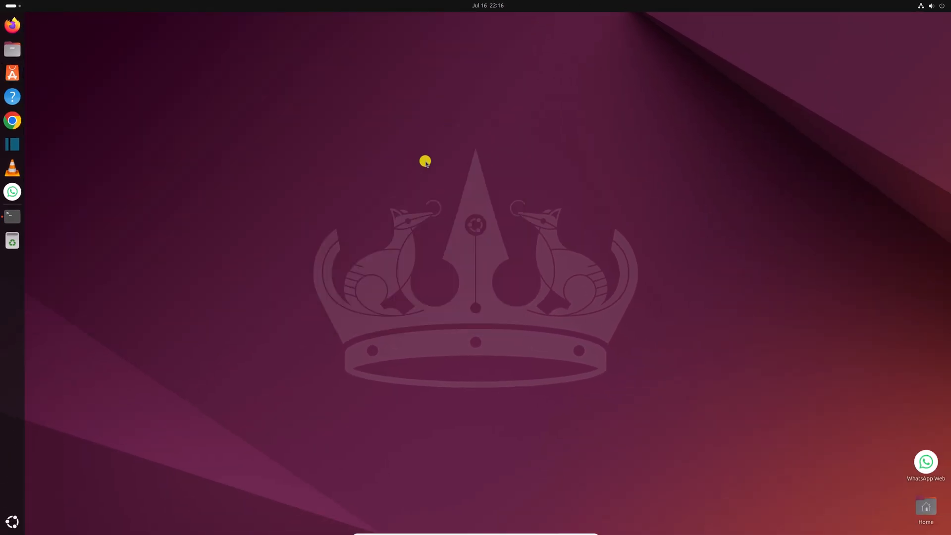